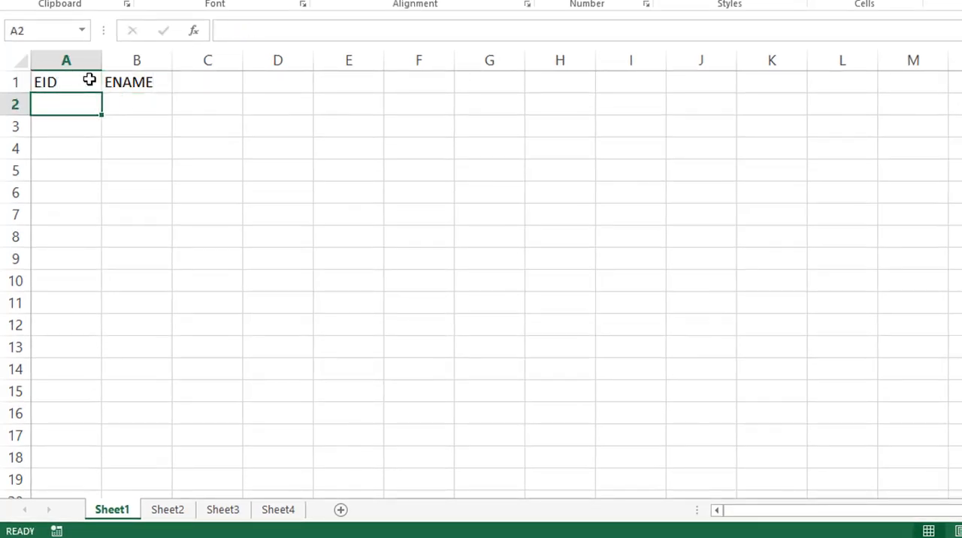
Enter EID 101 and fill the series down to 109 alongside names EMP_01–EMP_09
type("101")
left_click(66, 126)
type("102")
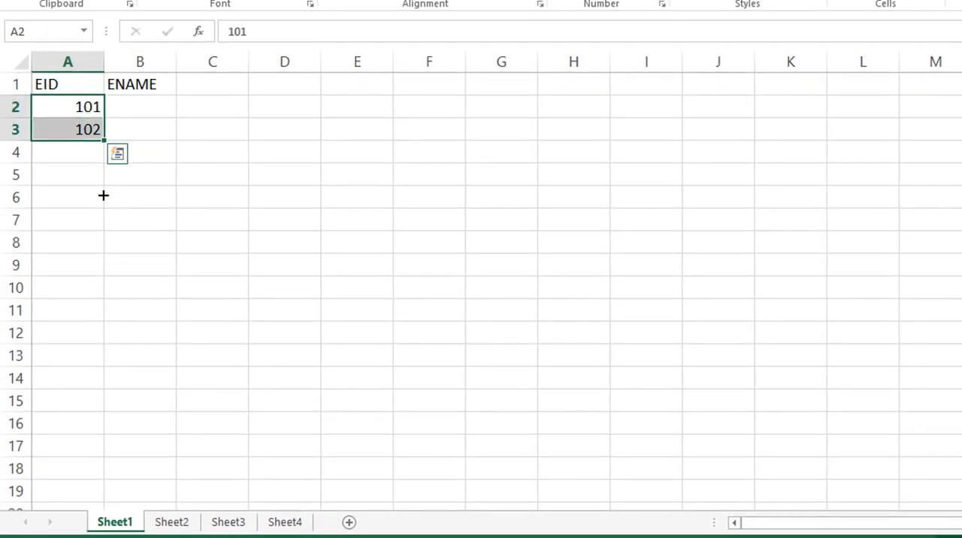
left_click_drag(104, 139, 88, 301)
type("EMP_01")
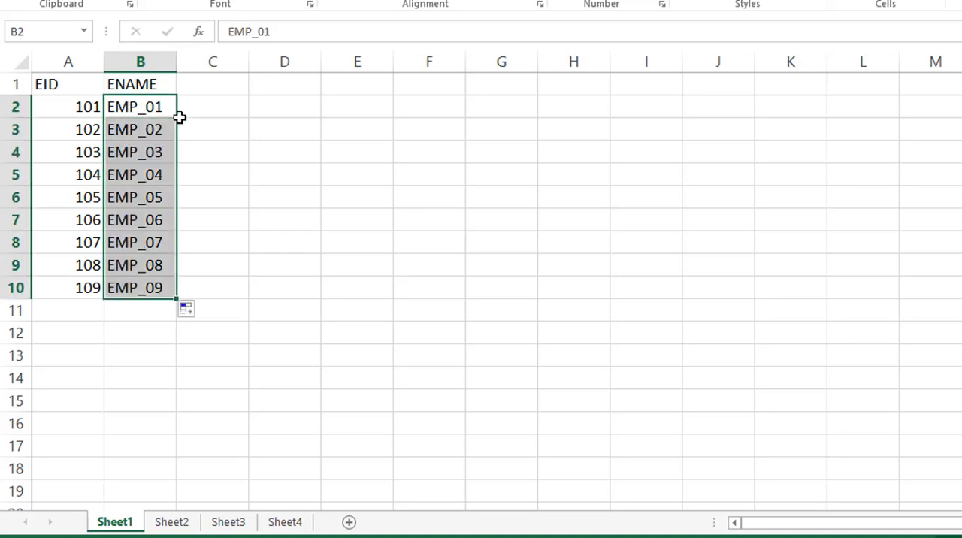
Copy headers and EID 104–106 records to Sheet2, then copy records 107–109 for Sheet3
left_click(67, 106)
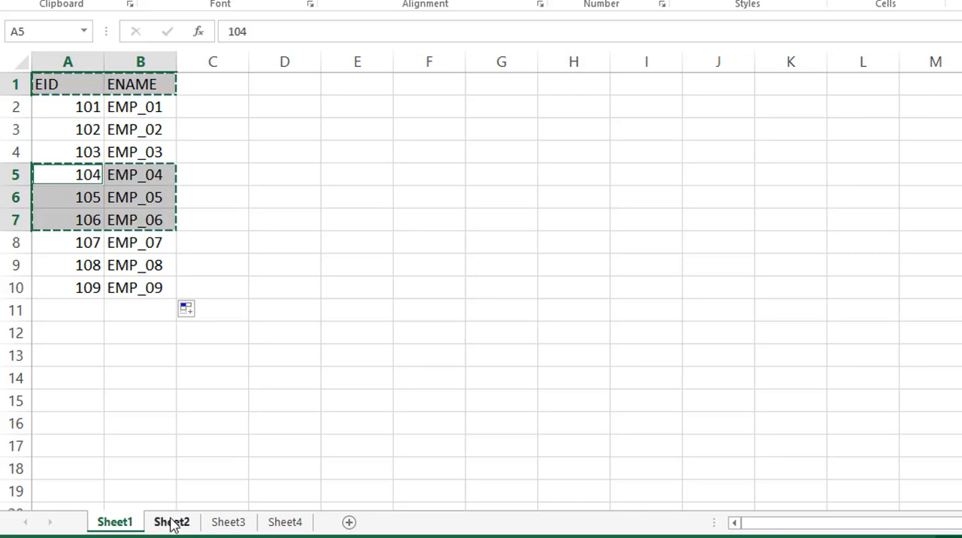
left_click(171, 521)
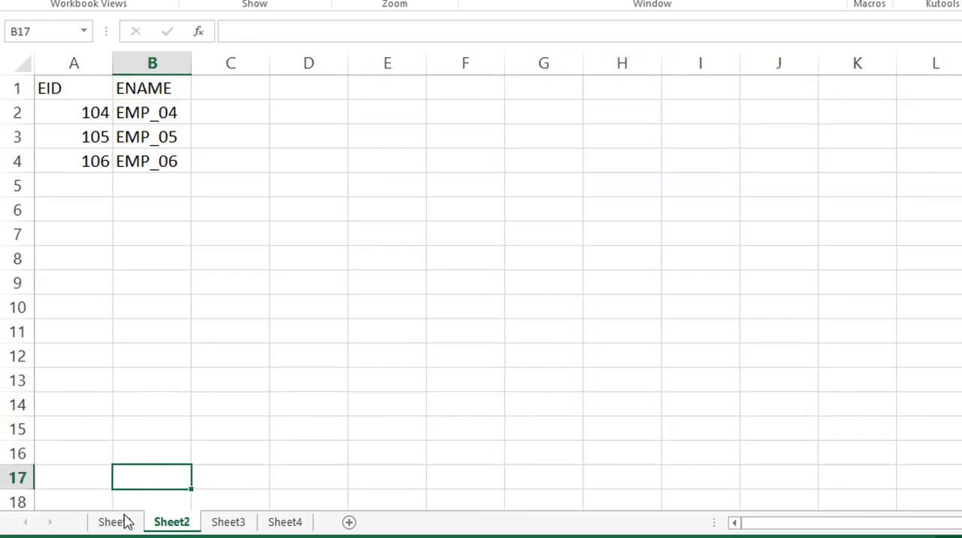
left_click(114, 522)
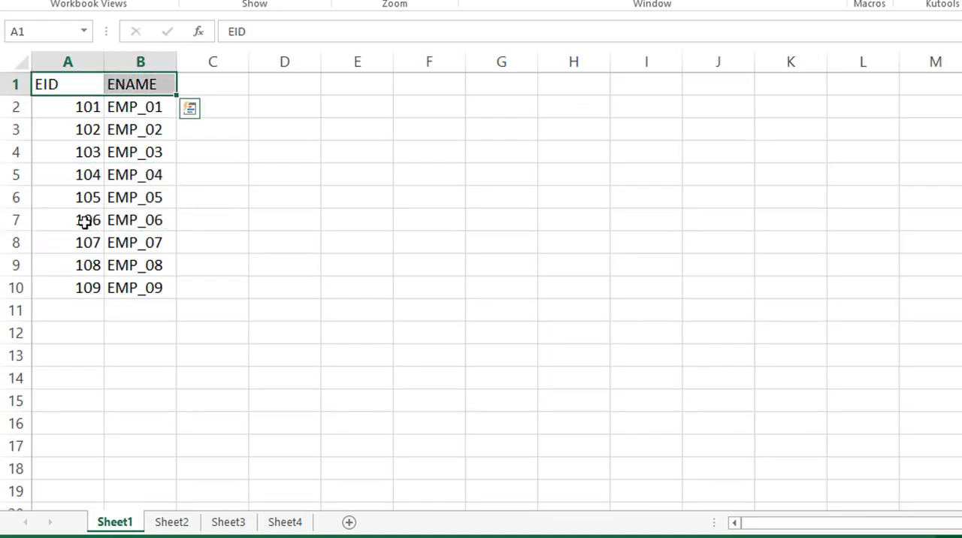
left_click(67, 242)
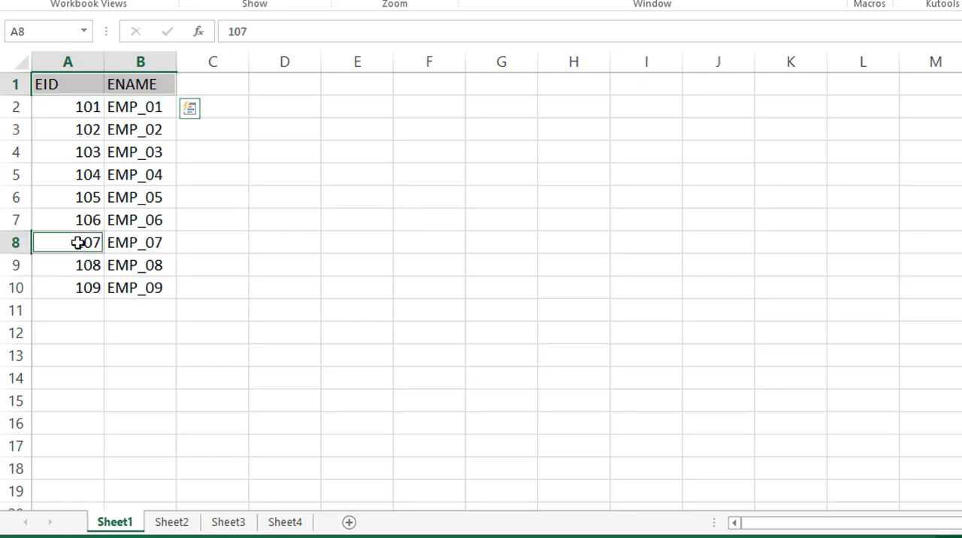
left_click_drag(68, 242, 139, 287)
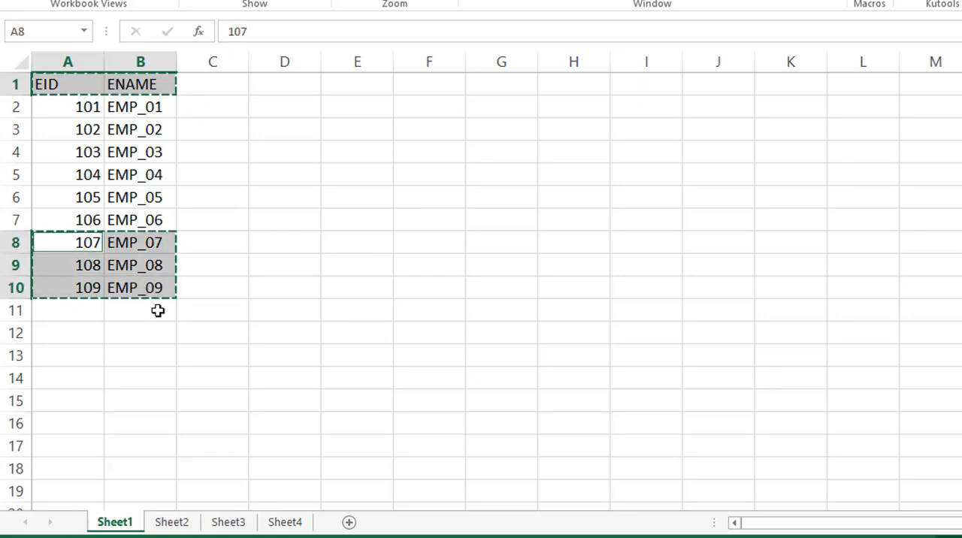
left_click(228, 522)
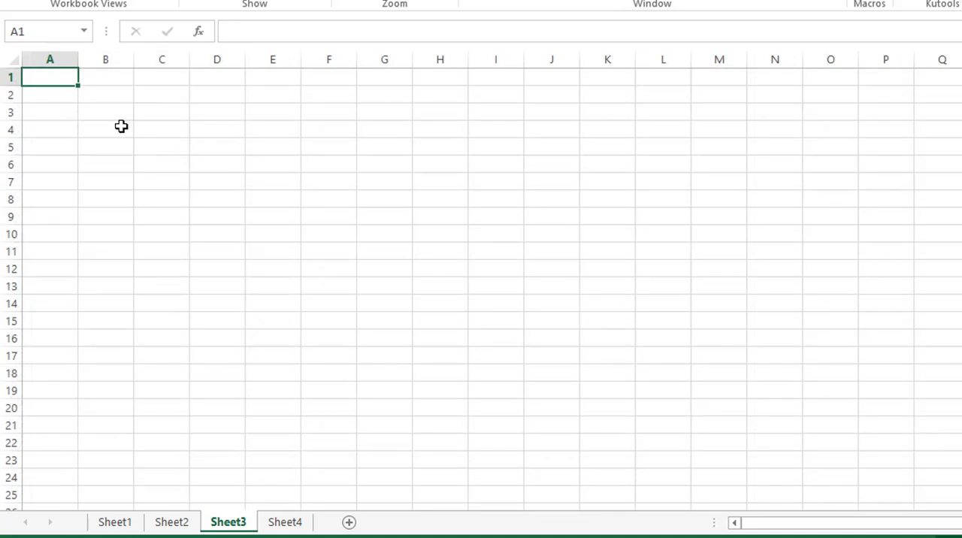
Give Sheet4 EID/ENAME headers, a larger custom zoom, and EID 106 in A2
left_click(284, 521)
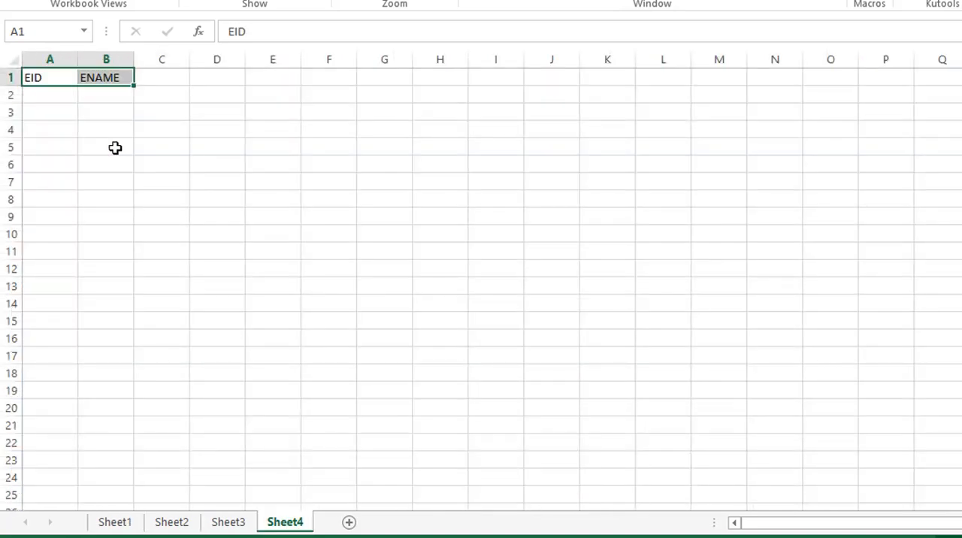
left_click(394, 4)
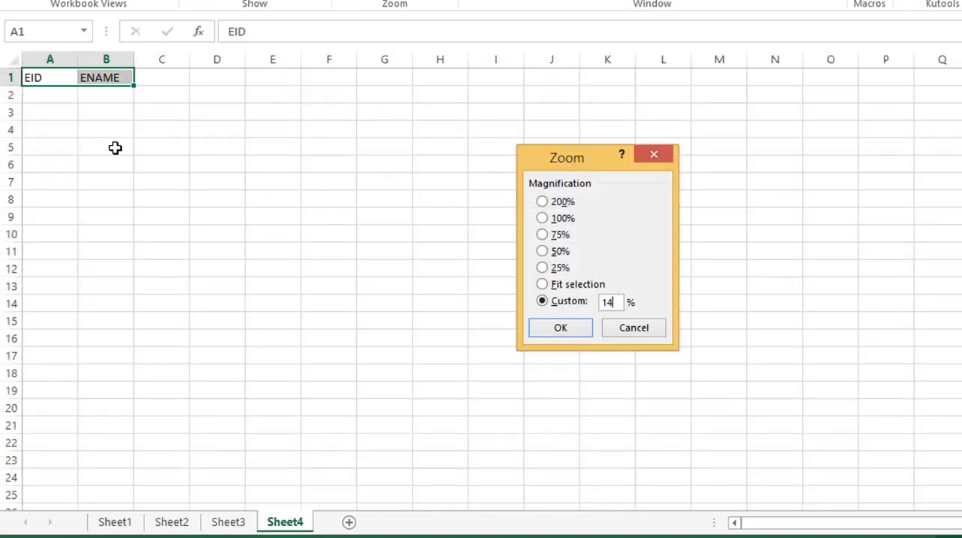
left_click(560, 328)
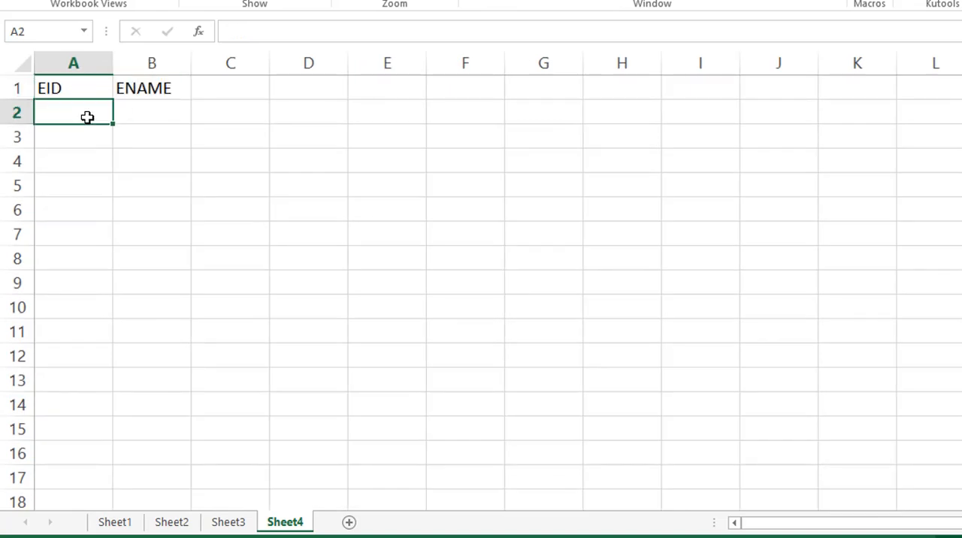
type("106")
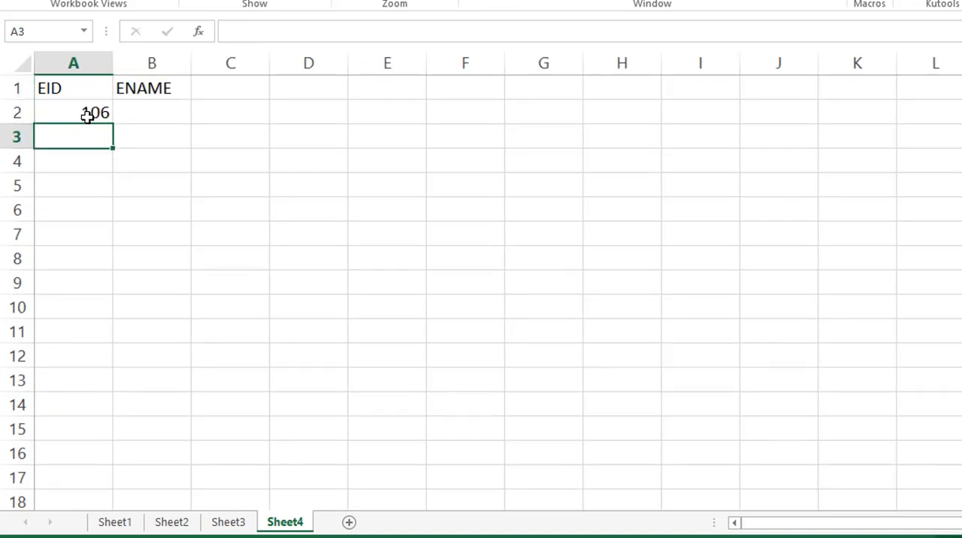
left_click(115, 521)
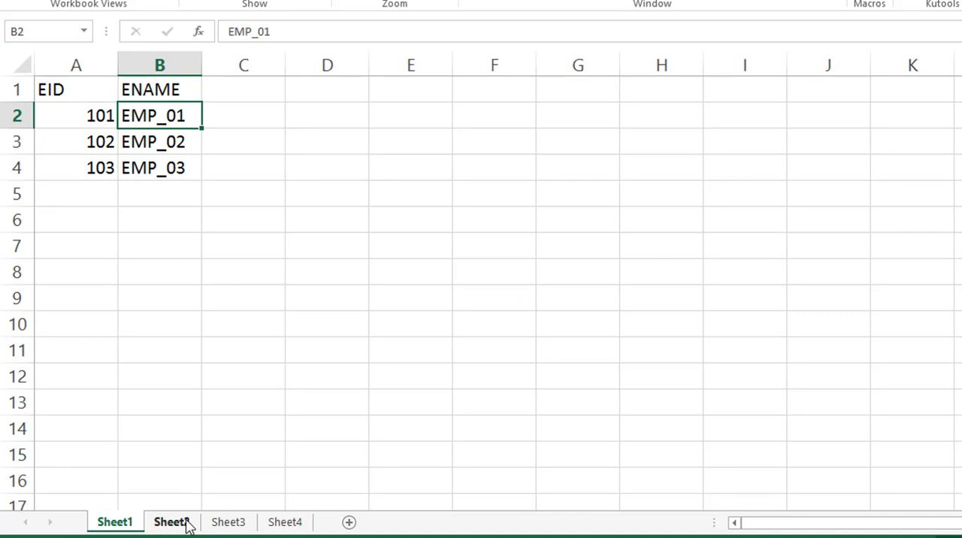
Check Sheet3's records, then select Sheet4's EID 106 in A2 and the B2 name cell
left_click(228, 521)
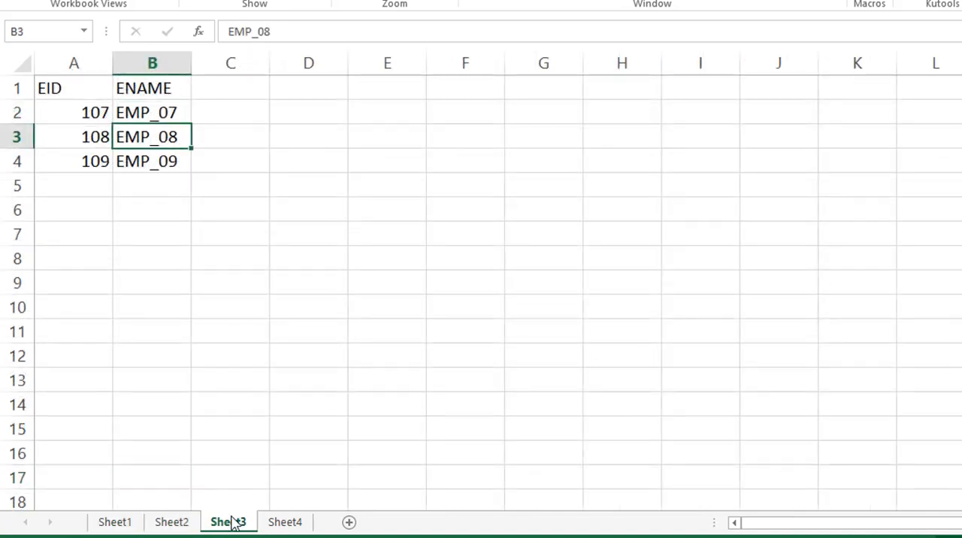
left_click(284, 522)
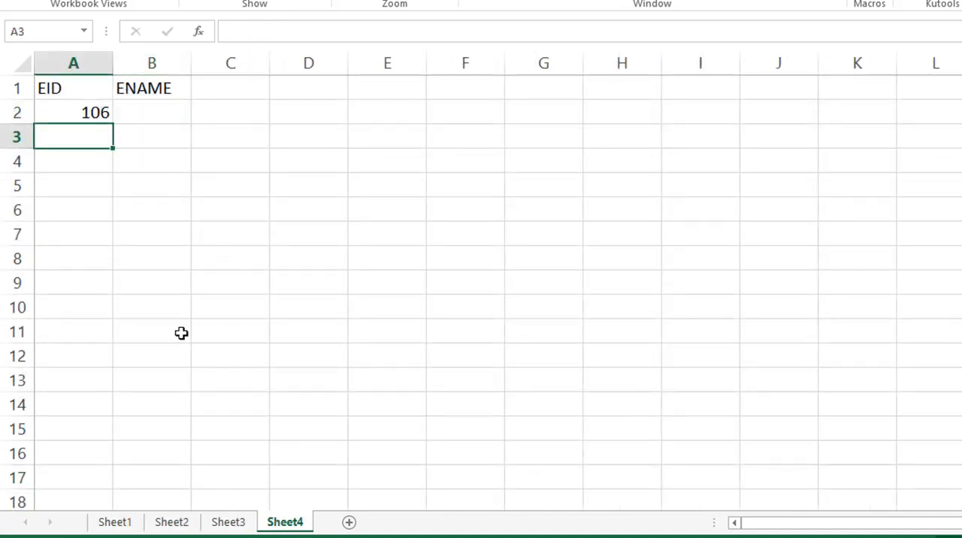
left_click(74, 112)
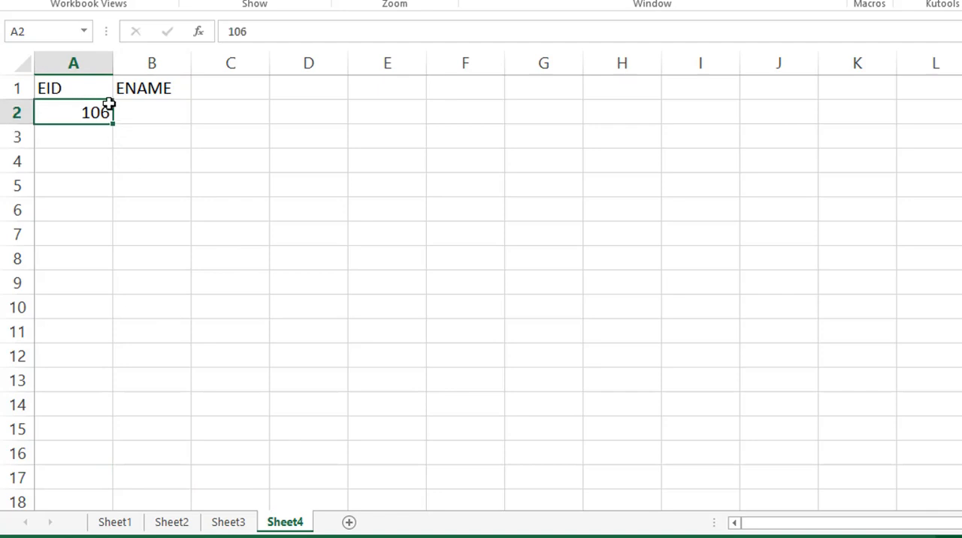
left_click(151, 113)
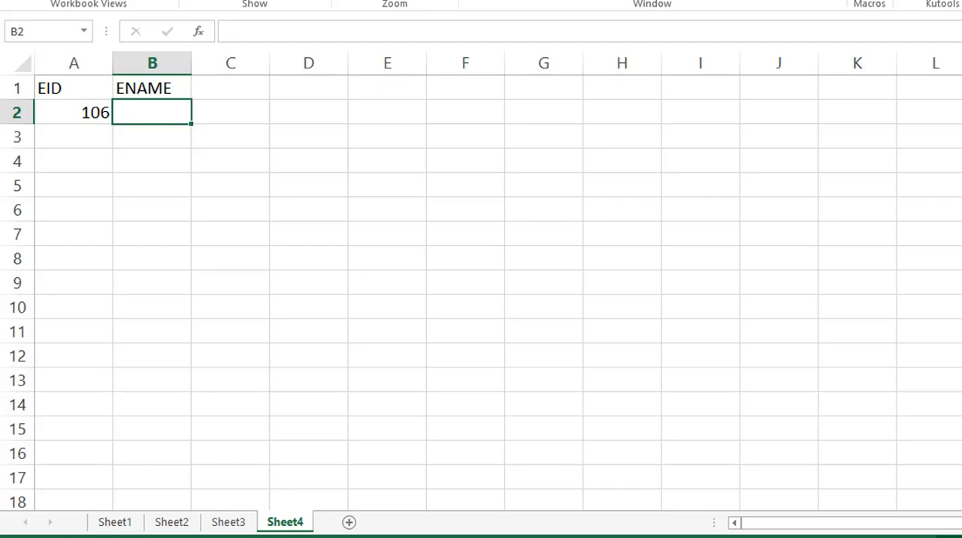
type("=VLOOKUP(")
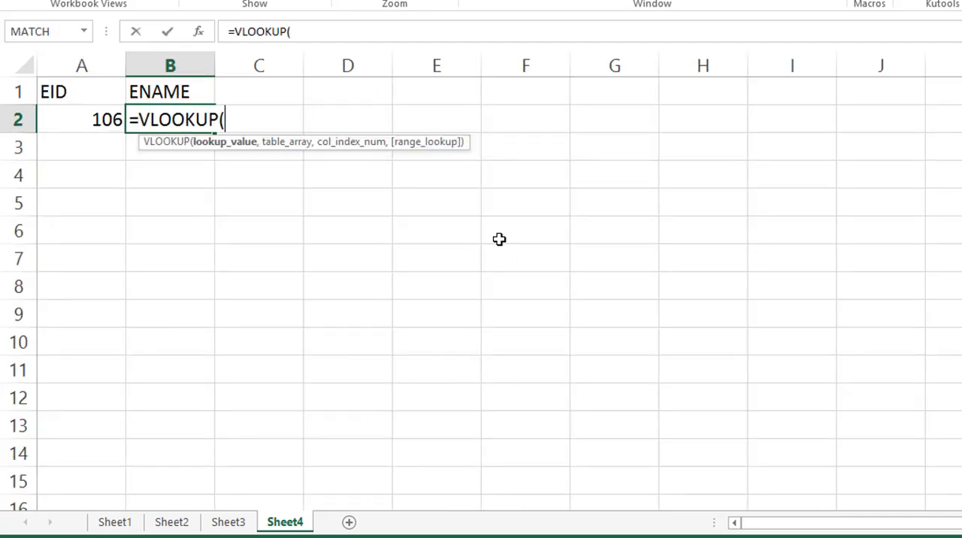
mouse_move(64, 153)
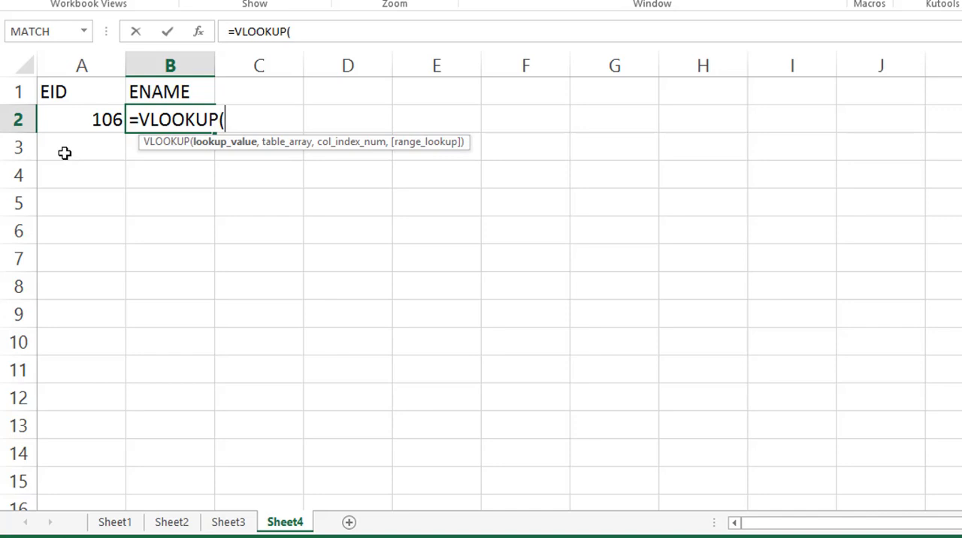
key("Escape")
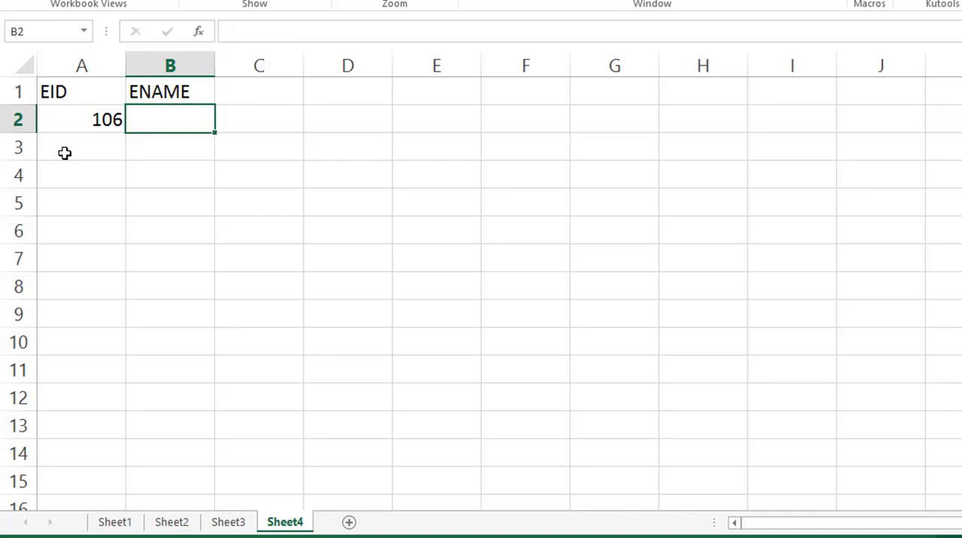
Type =IFERROR(VLOOKUP(A2,Sheet1!A1:B4,2,0) into B2 as the first lookup
type("=IFERROR(")
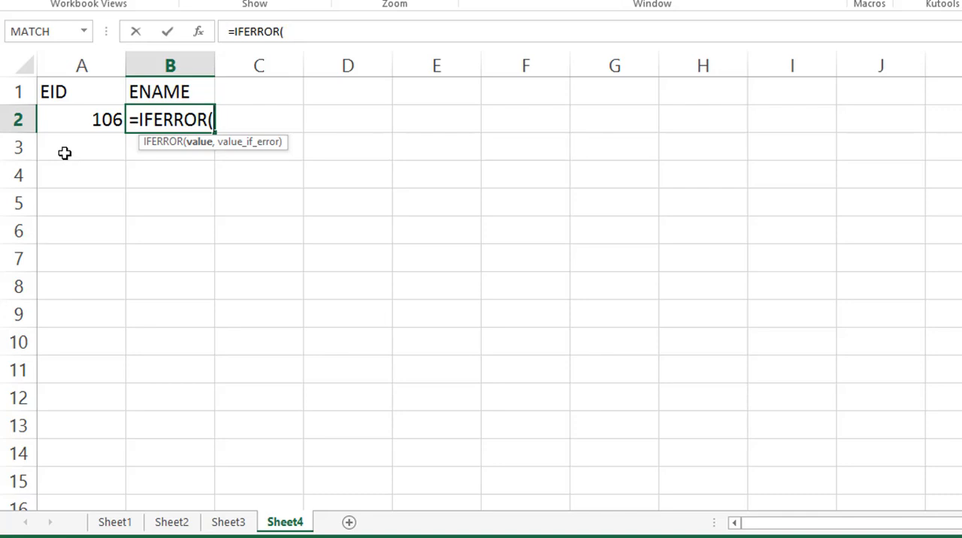
mouse_move(305, 116)
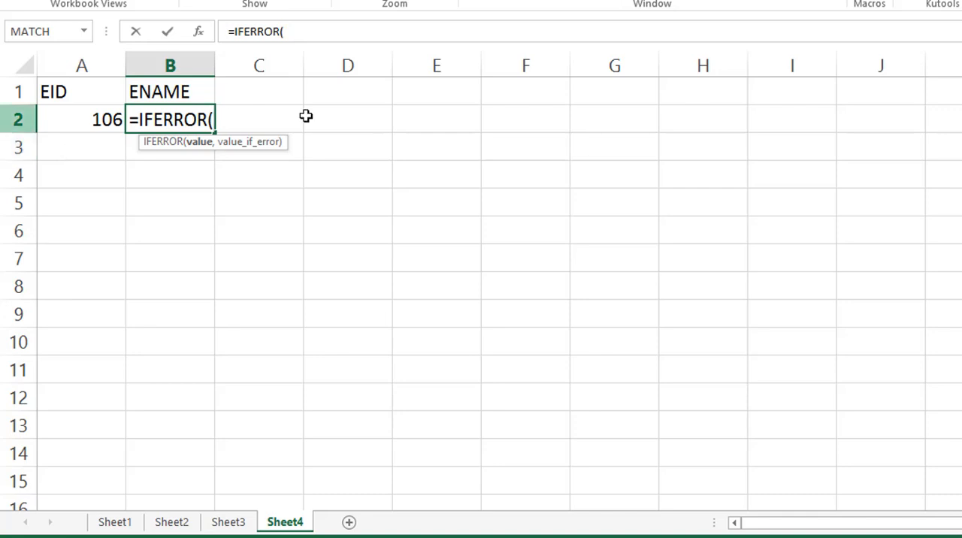
mouse_move(217, 125)
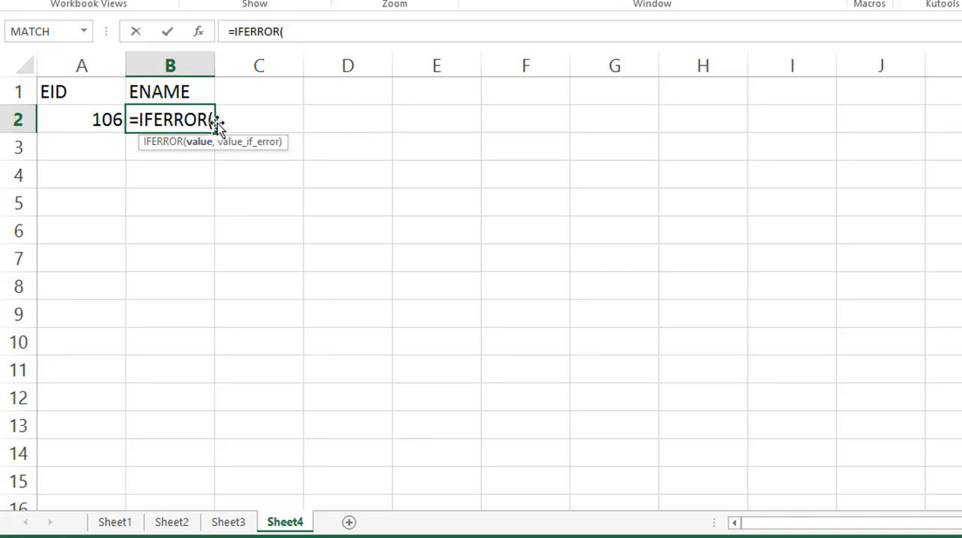
mouse_move(253, 156)
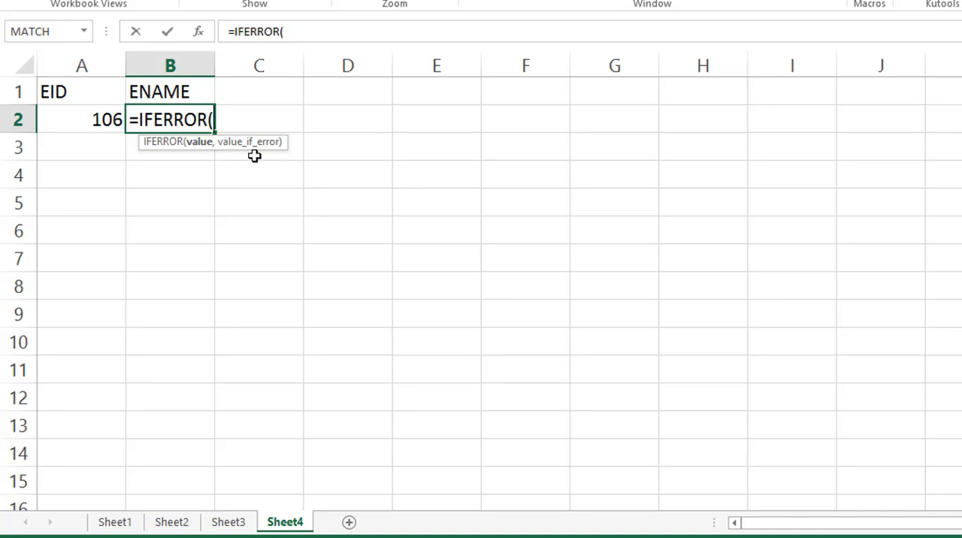
type("VLOOKUP(A2")
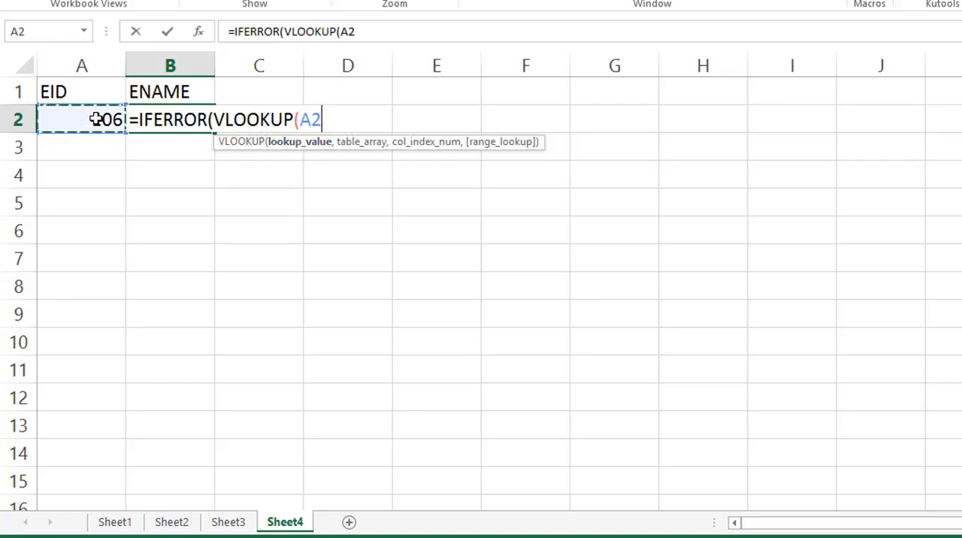
type(",")
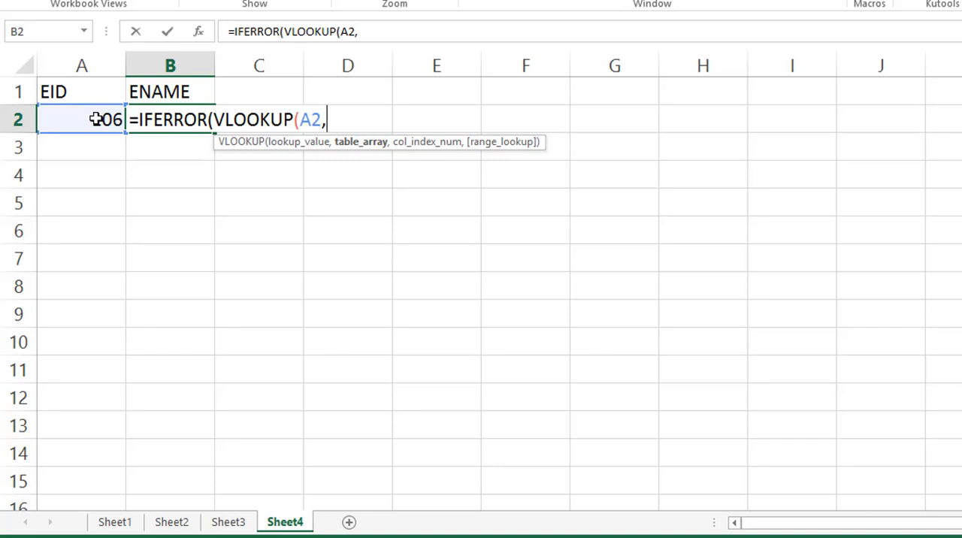
left_click(114, 521)
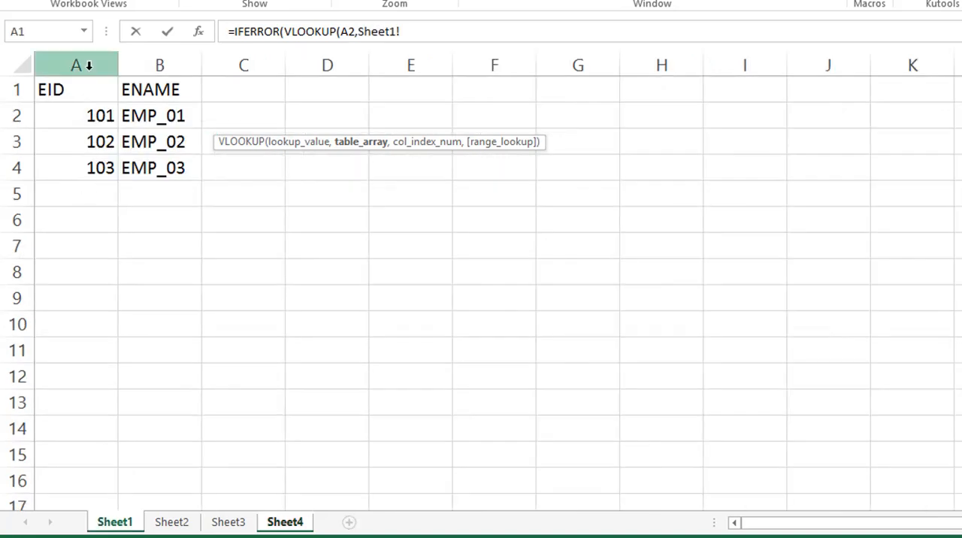
left_click_drag(50, 89, 185, 168)
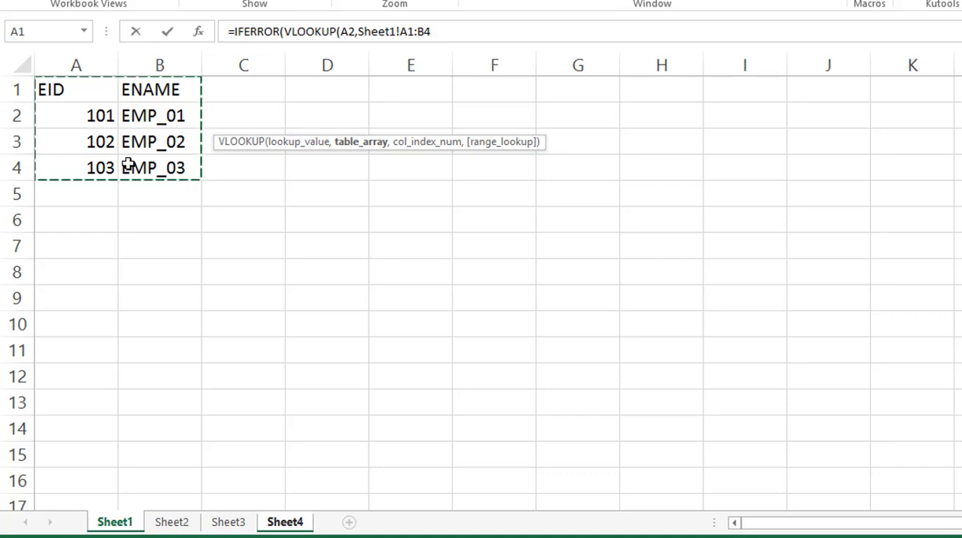
type(",2,0)")
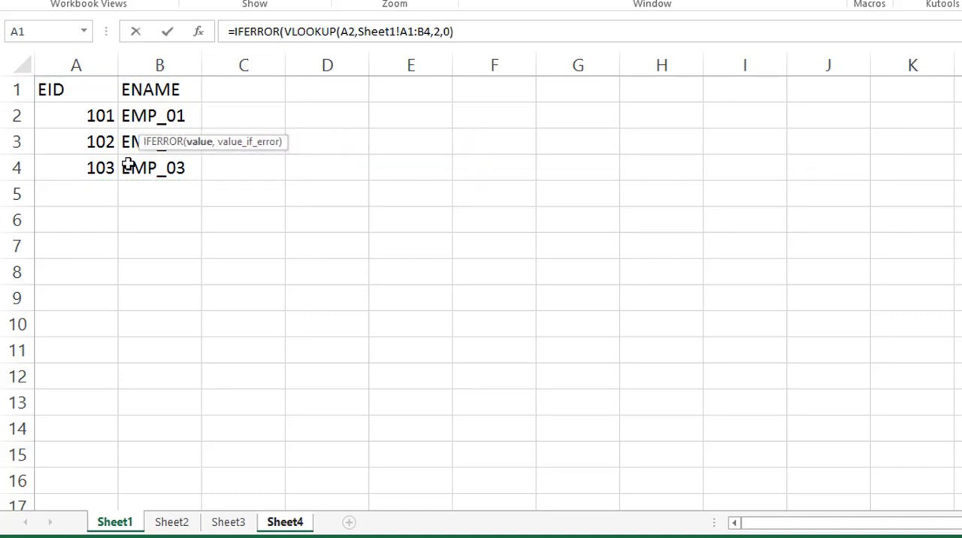
Nest a second IFERROR(VLOOKUP( fallback using Sheet4!A2 as its lookup value
type(",")
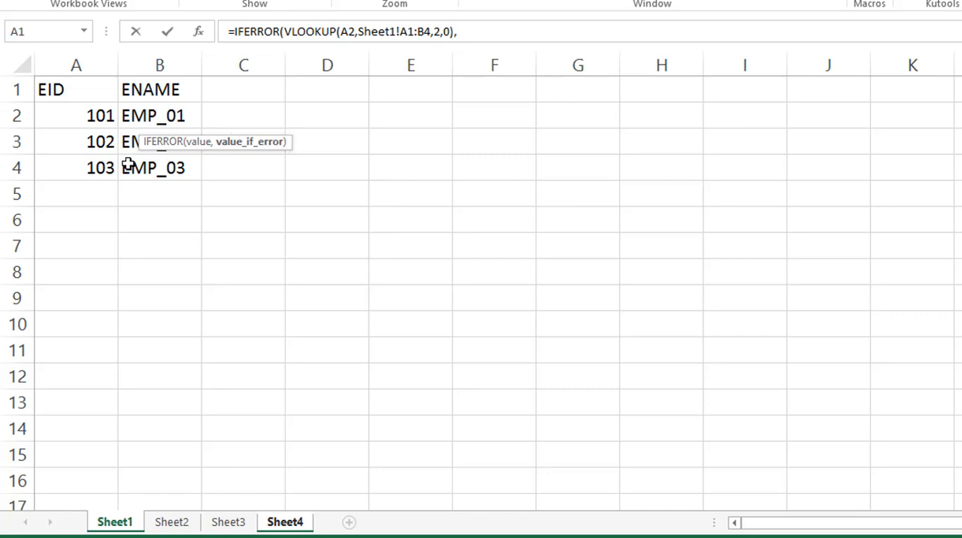
type(",IFERROR(")
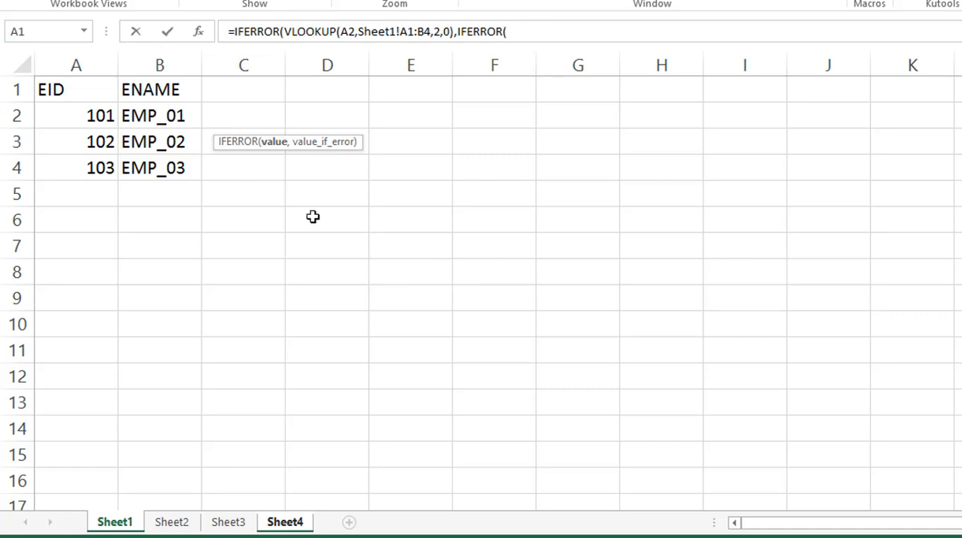
type("VLOOKUP(")
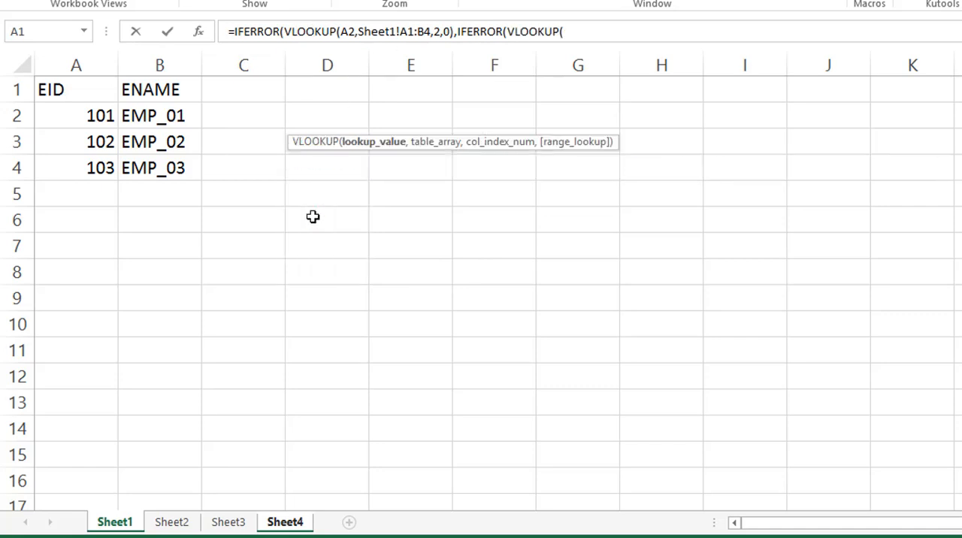
mouse_move(340, 396)
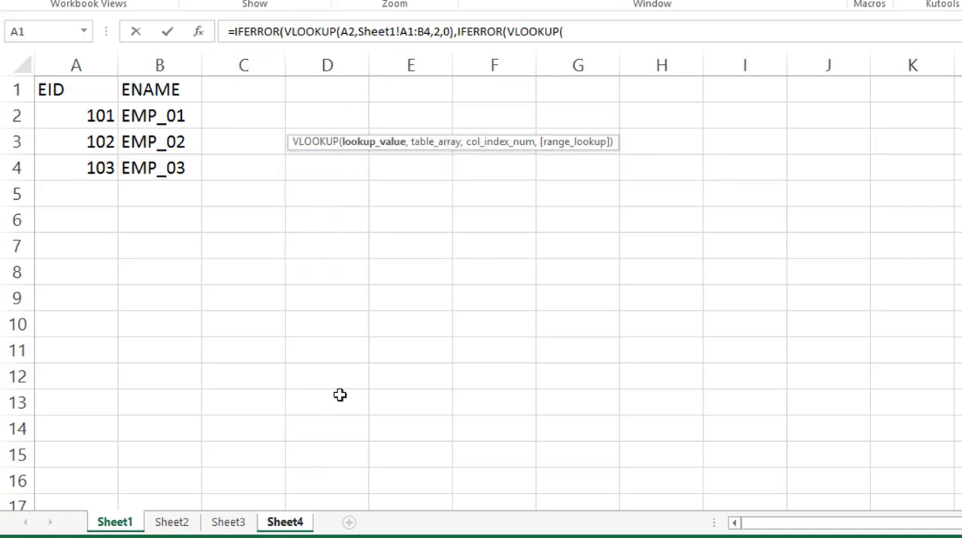
mouse_move(309, 492)
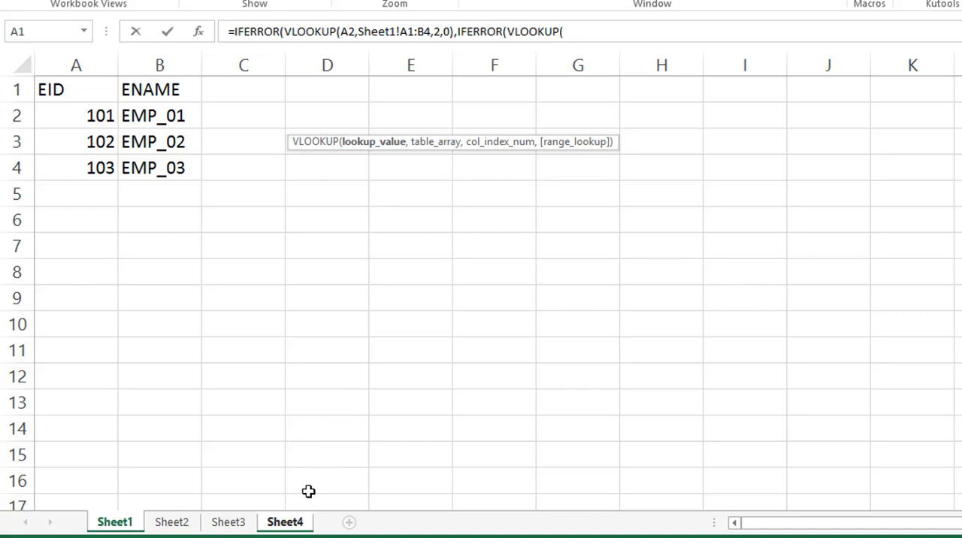
left_click(284, 522)
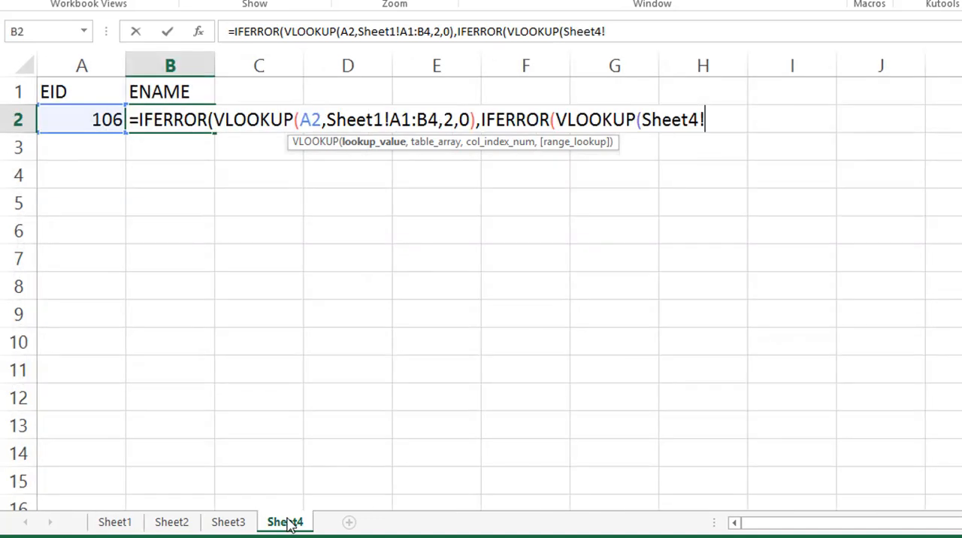
left_click(82, 119)
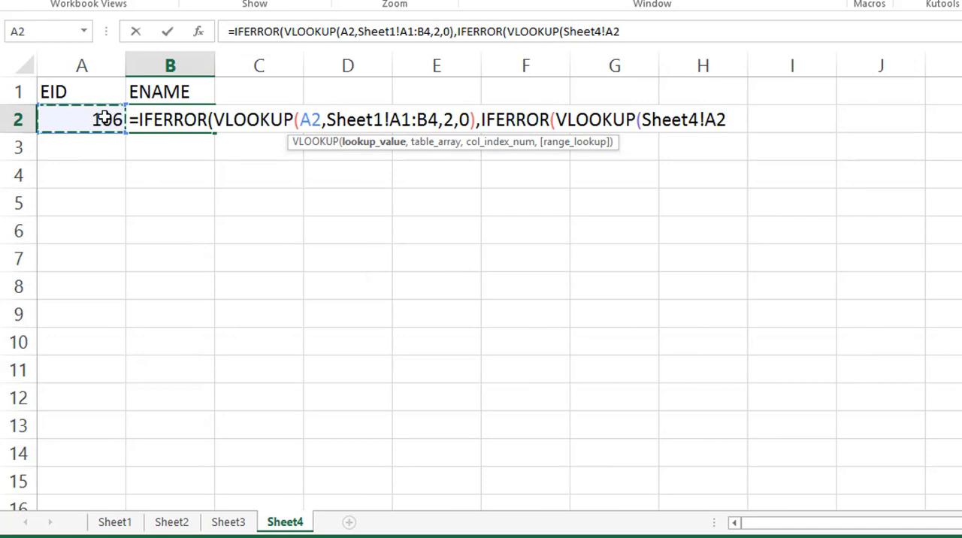
type(",")
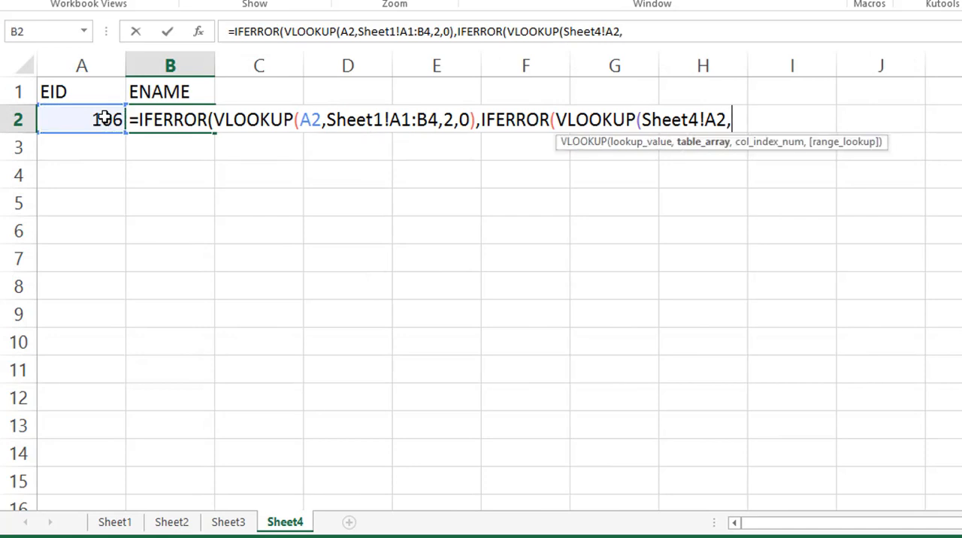
left_click(171, 522)
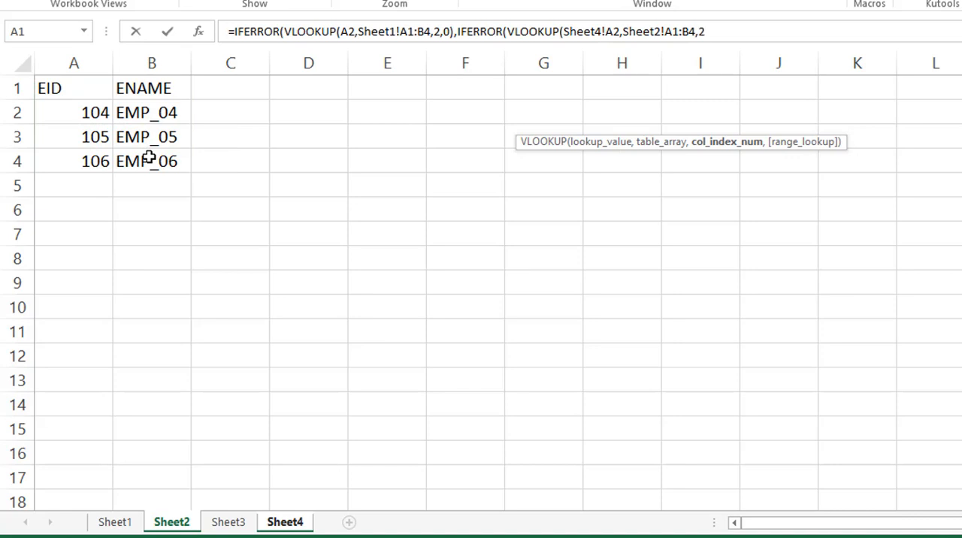
Close the Sheet2 lookup with column 2, exact match, and begin a third ,IFERROR(VLOOKUP(
type(",0)")
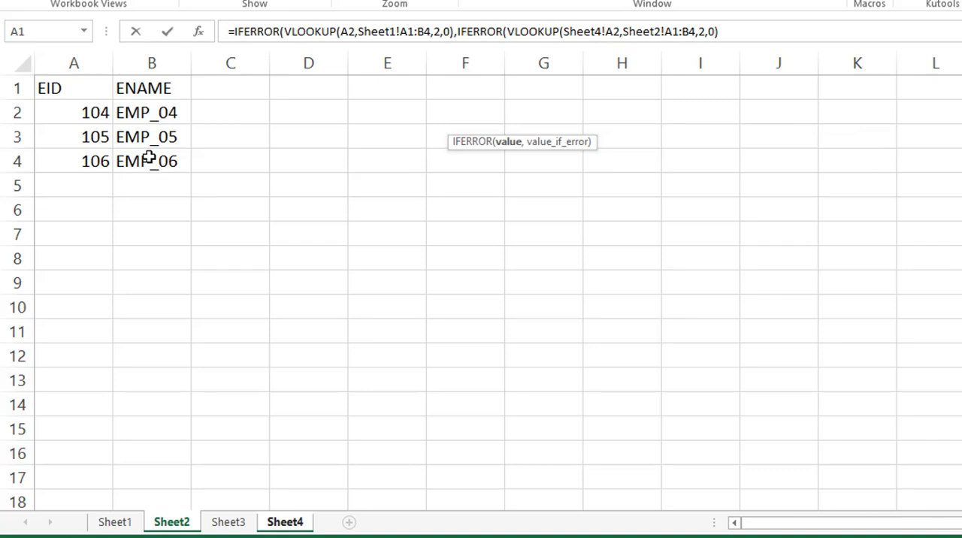
type(",IFERROR(VLOOKUP(")
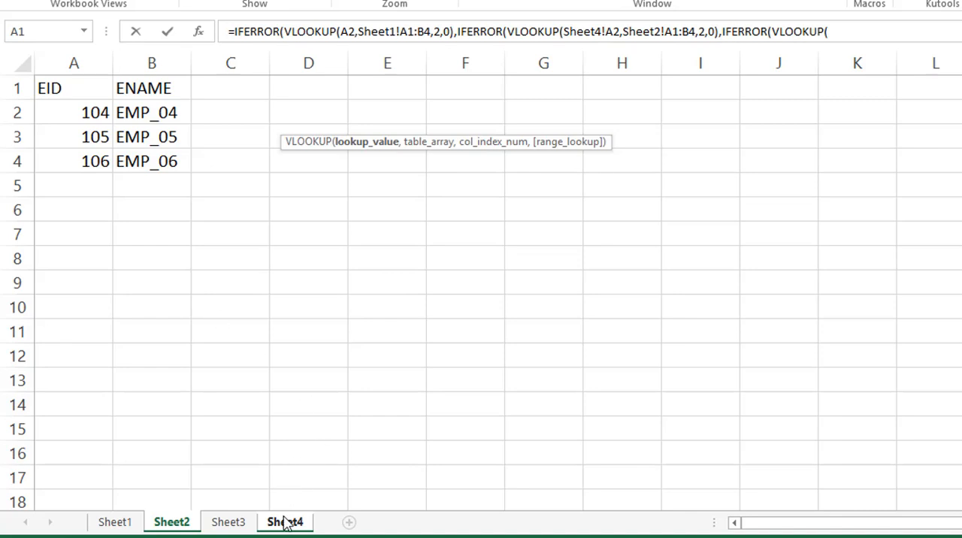
Finish with the Sheet3!A1:B4 lookup and "NOT FOUND" fallback, so B2 shows EMP_06
left_click(284, 521)
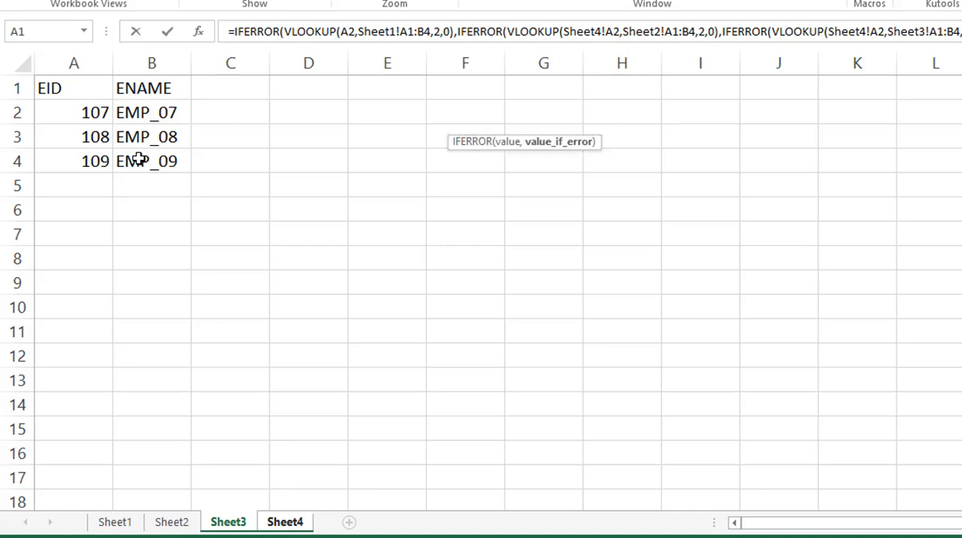
left_click(284, 521)
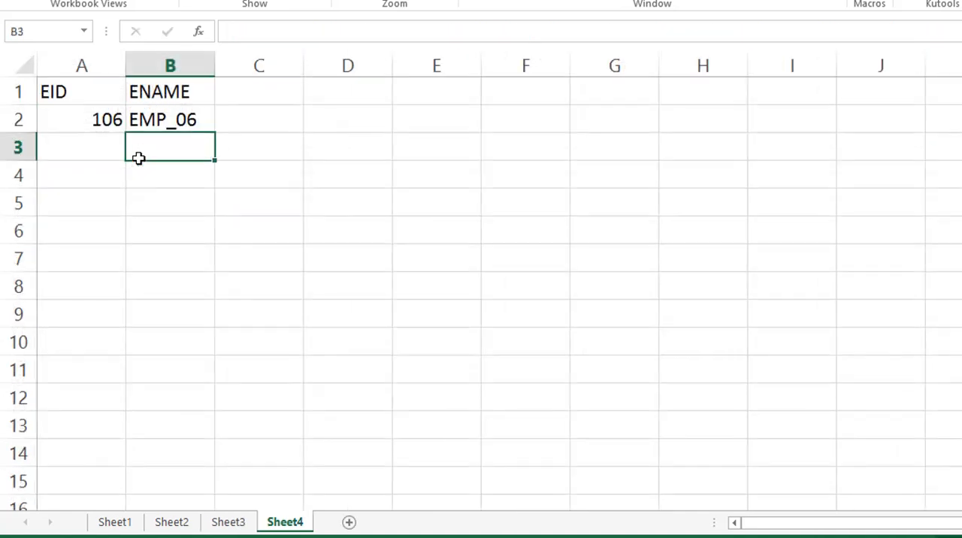
mouse_move(143, 116)
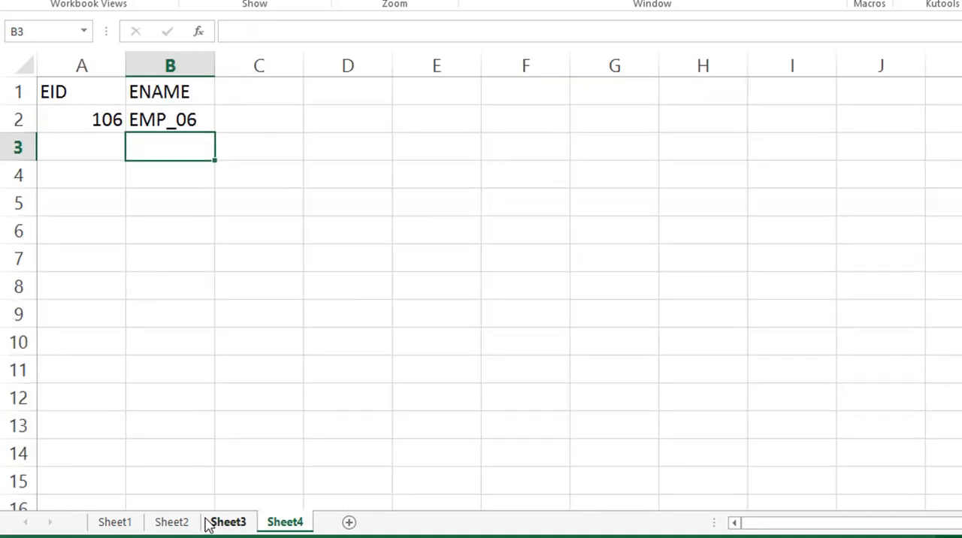
Review Sheet2's records, then return to Sheet4 and edit A2 to test EID 110
left_click(171, 521)
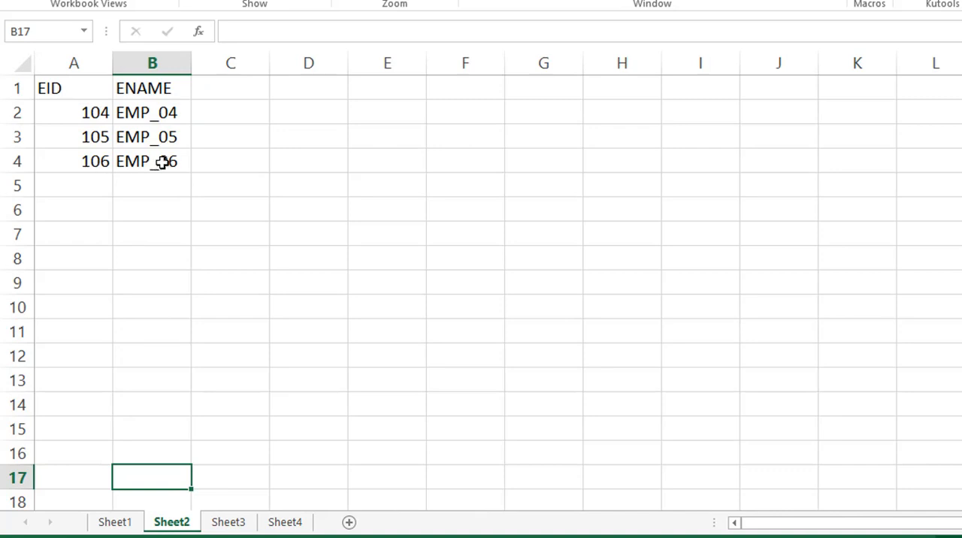
left_click(284, 522)
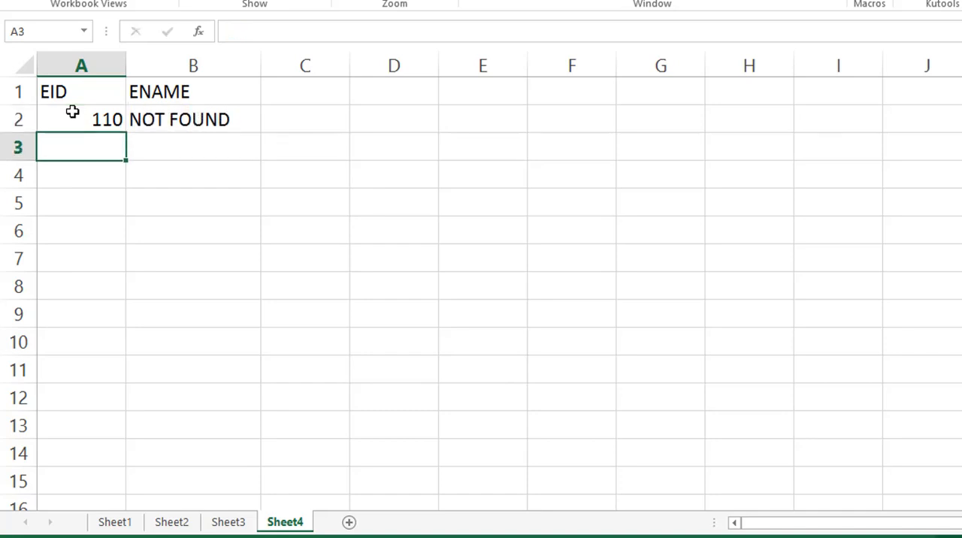
double_click(81, 119)
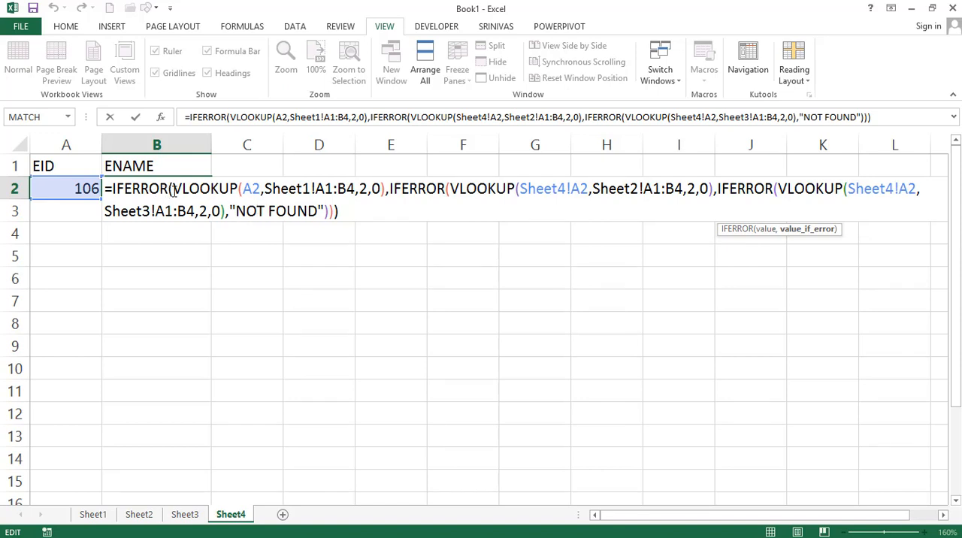
mouse_move(199, 188)
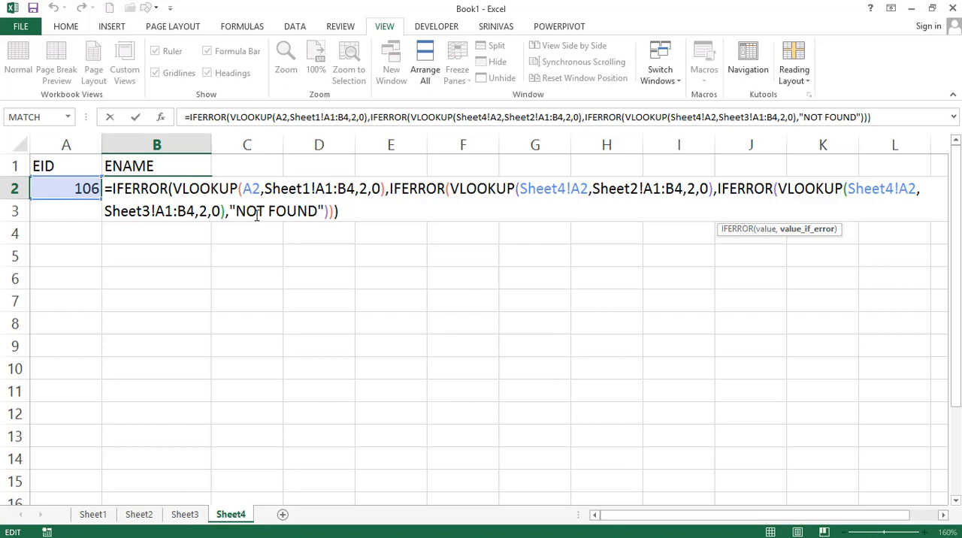
Exit B2's nested formula without changes, leaving EMP_06 displayed for EID 106
key("Return")
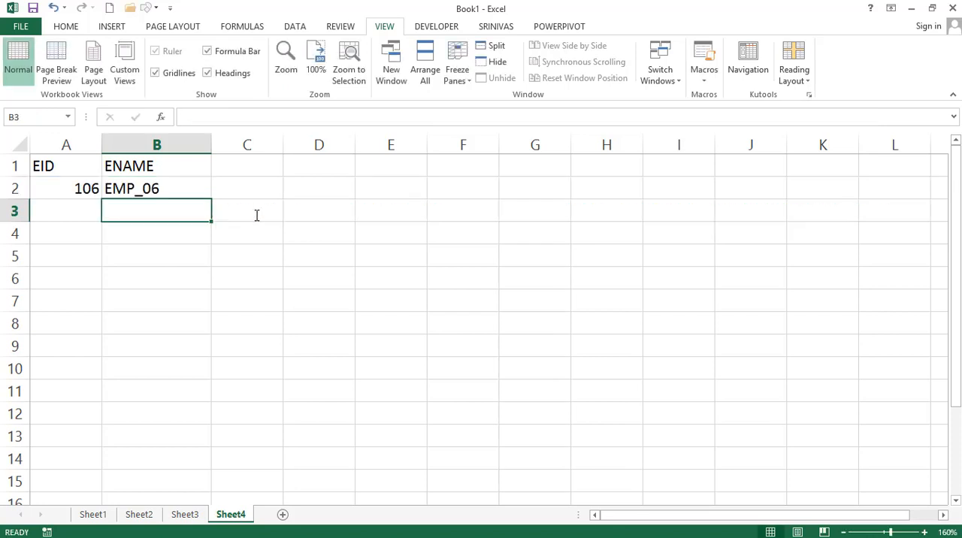